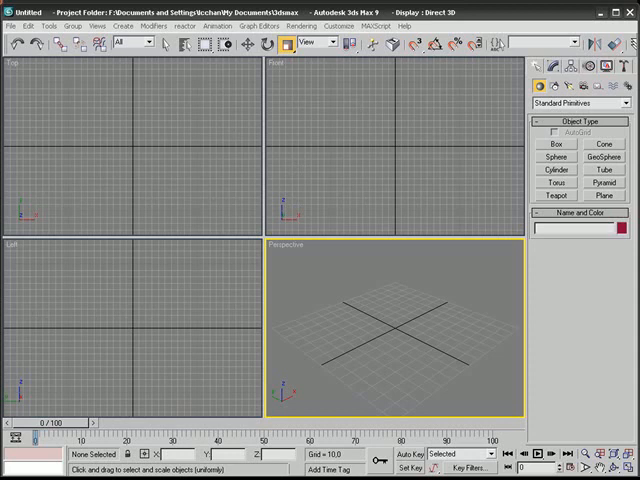
Create a Box primitive (Box01) from Standard Primitives in the scene
click(555, 144)
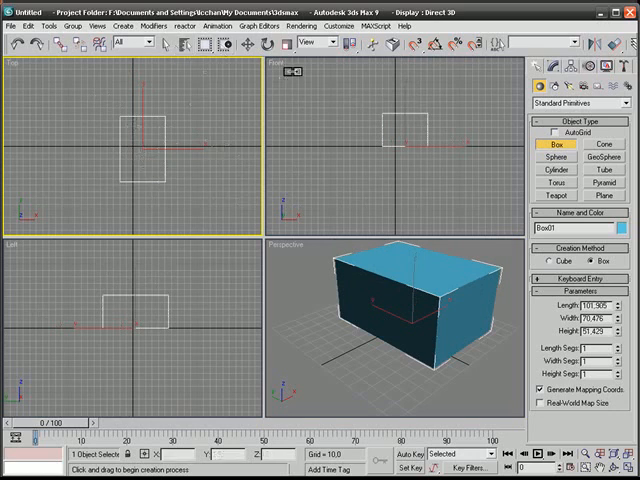
Reposition Box01 in the Front viewport to roughly 11.9, -0.4, 0.02
click(246, 42)
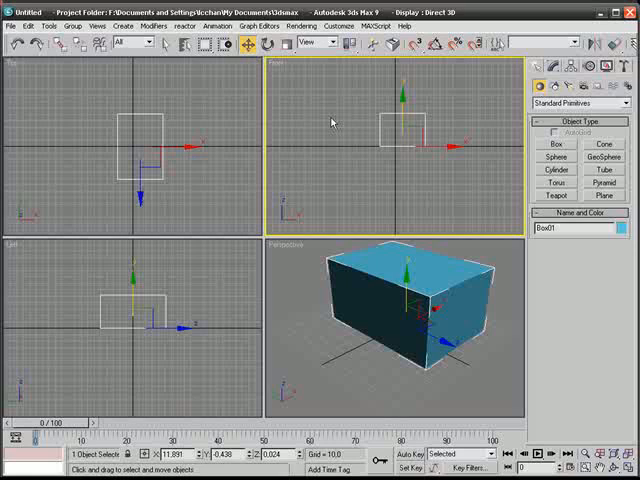
mouse_move(308, 68)
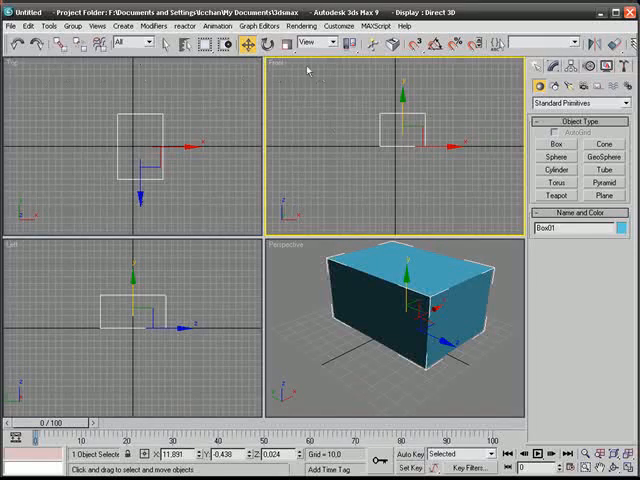
mouse_move(369, 117)
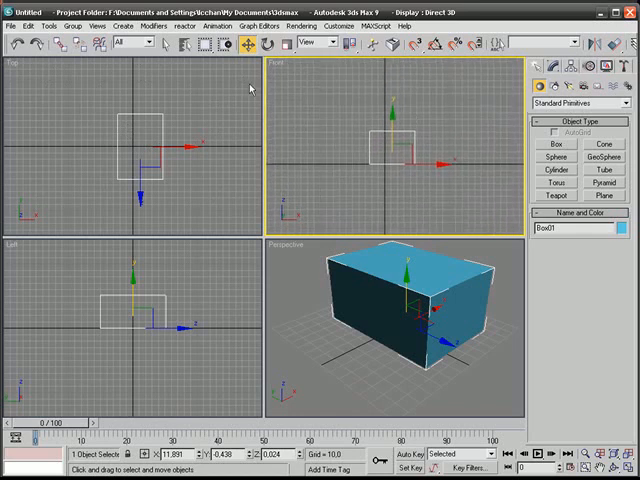
mouse_move(386, 119)
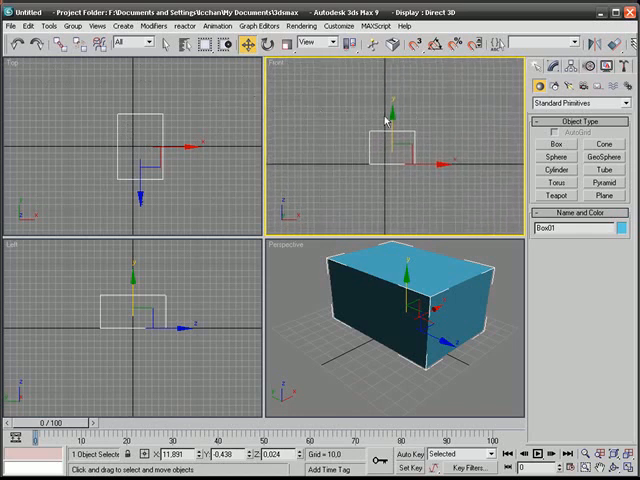
mouse_move(303, 95)
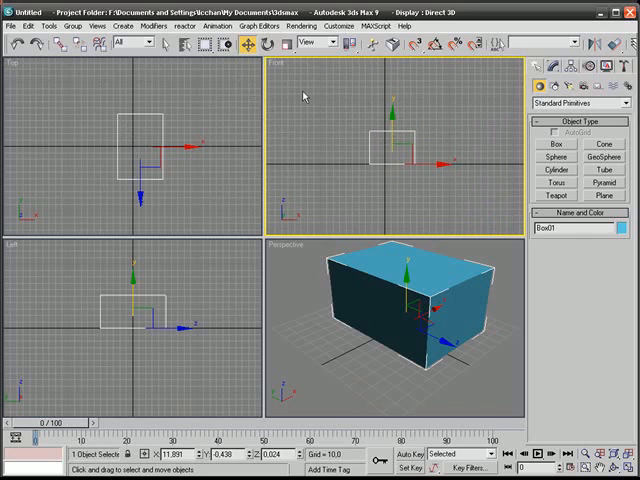
mouse_move(349, 189)
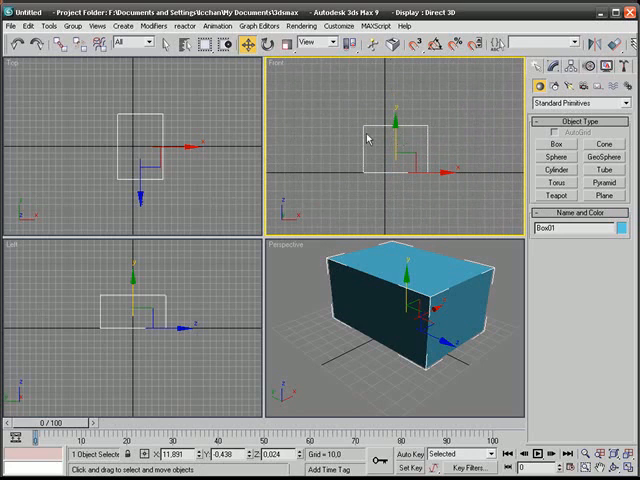
mouse_move(170, 155)
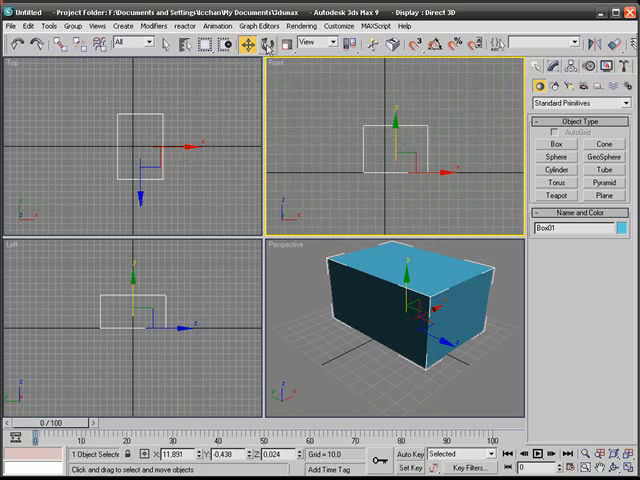
Scale Box01 uniformly to about 125 percent on all three axes
click(266, 43)
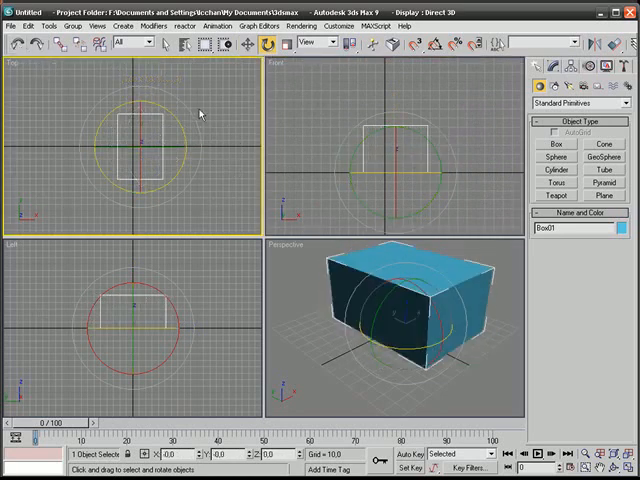
click(286, 44)
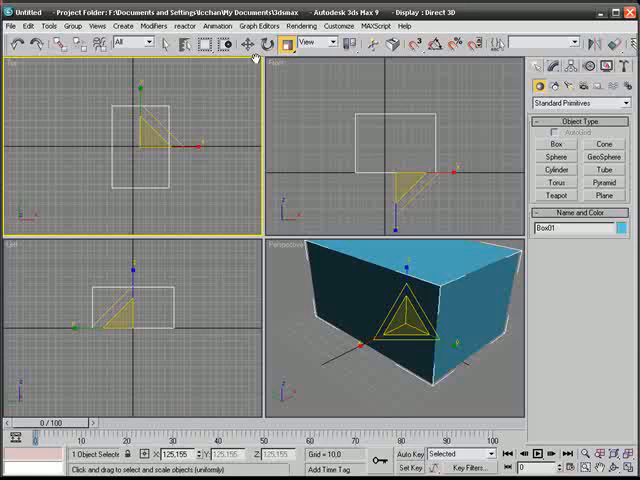
click(268, 42)
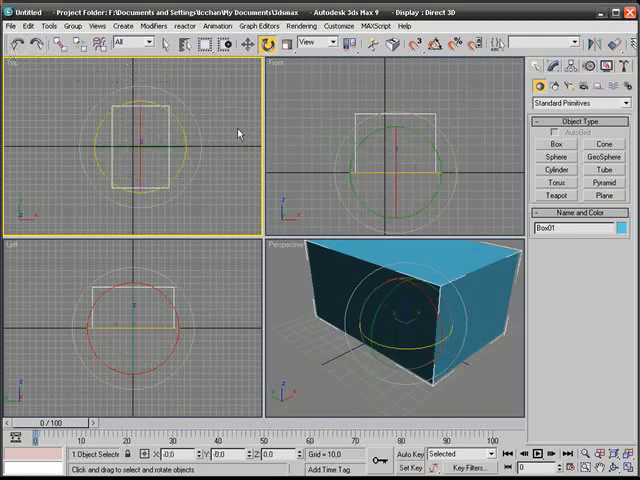
mouse_move(243, 118)
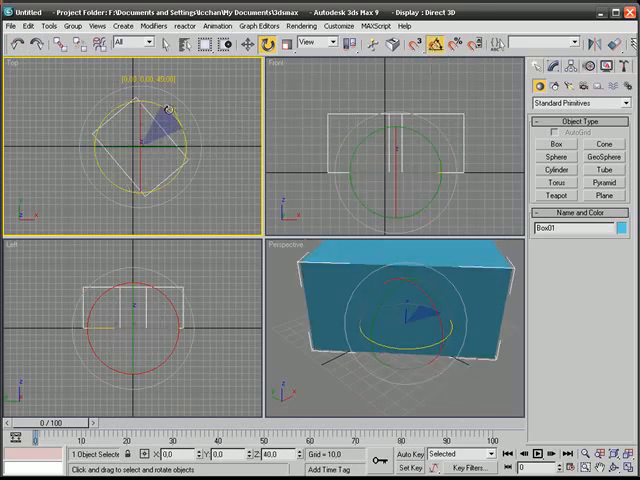
Rotate Box01 about its Z axis in snapped angle increments in the Top view
drag(165, 110, 200, 120)
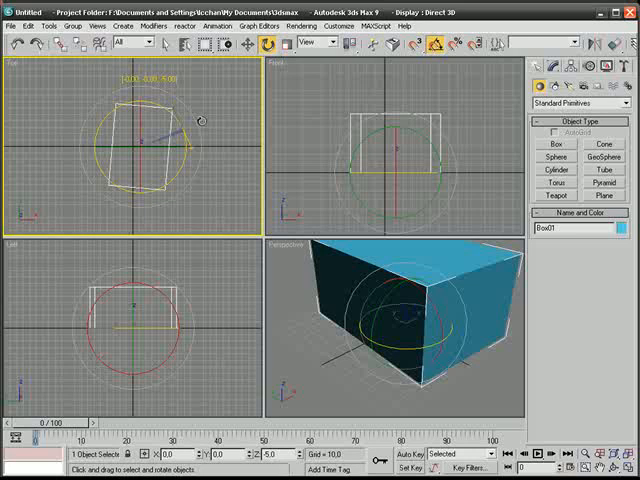
drag(200, 120, 125, 90)
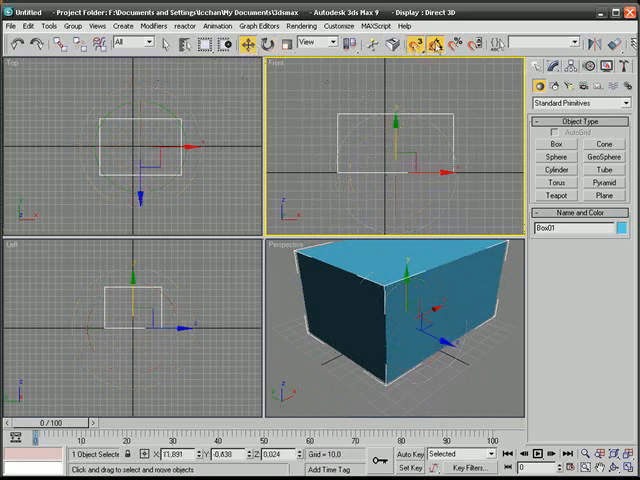
Enable 3D snap to grid points and move Box01 onto grid points
click(415, 43)
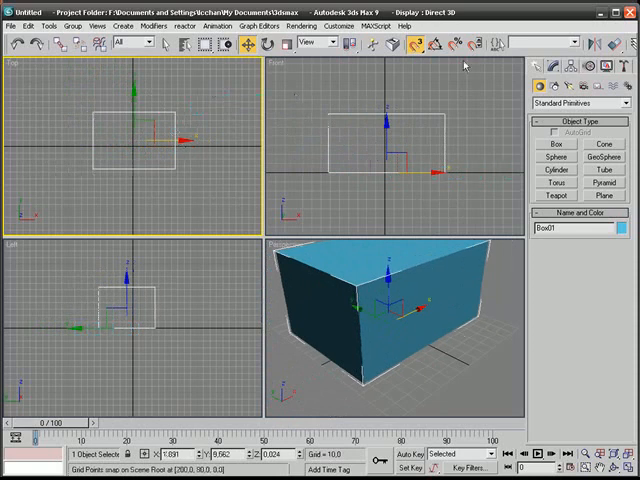
click(287, 42)
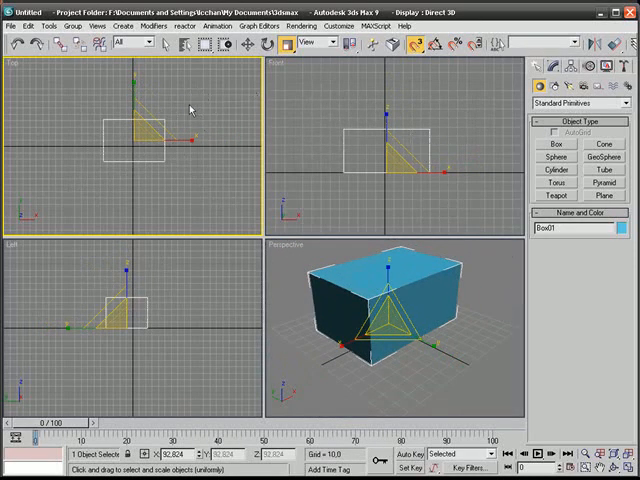
mouse_move(315, 92)
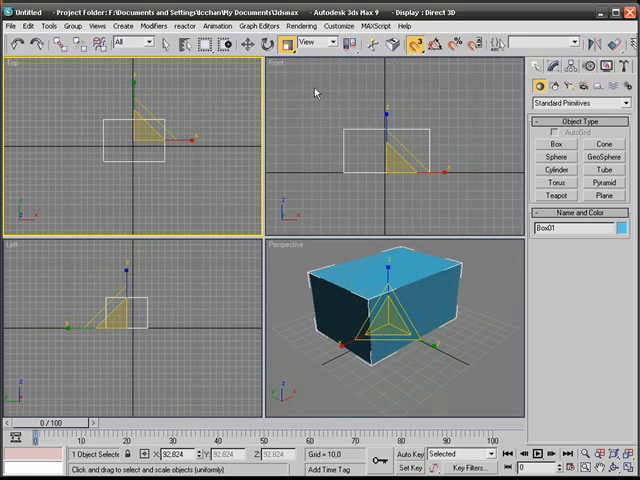